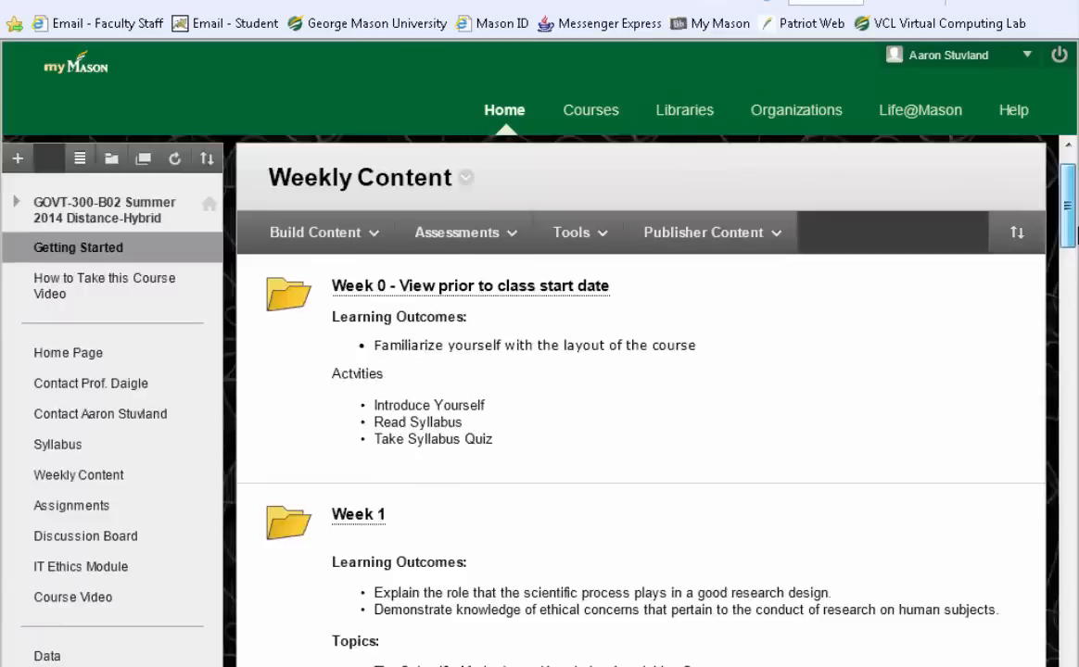
# Step: Open Week 4 in Weekly Content and scroll to the For Labs section with the APA Table Format 2.stt link
pyautogui.scroll(-3)
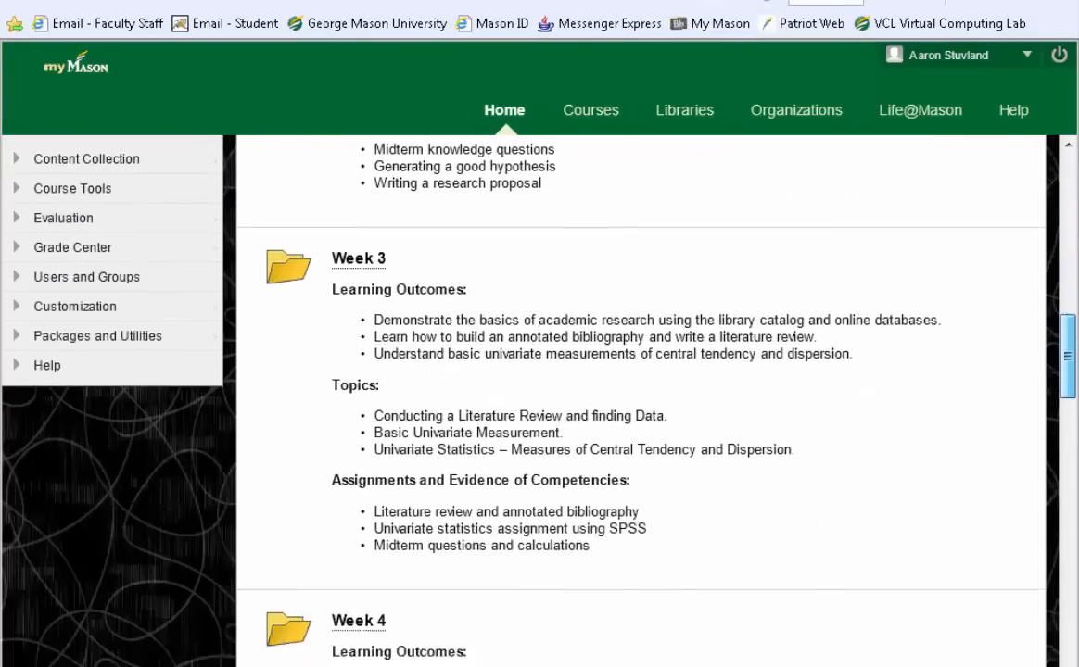
pyautogui.scroll(-3)
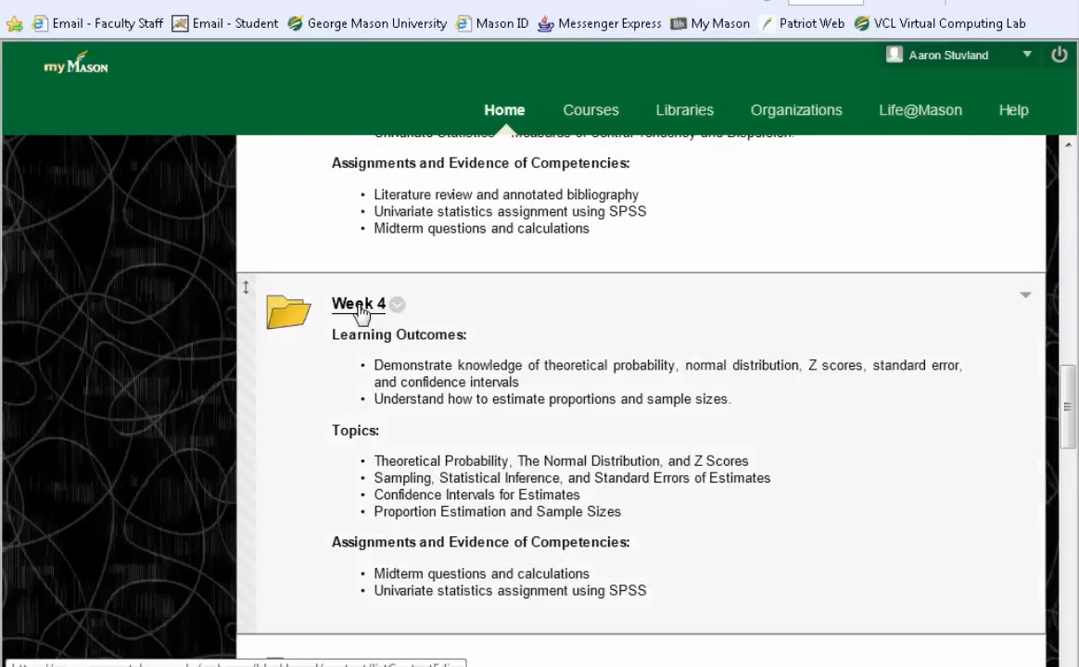
pyautogui.click(358, 305)
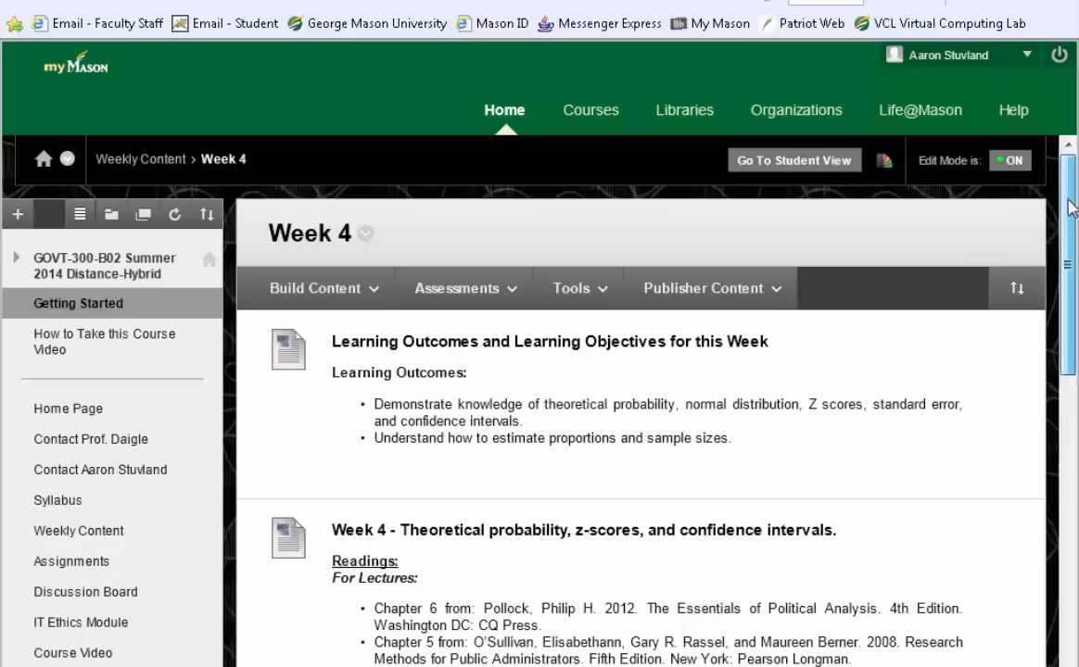
pyautogui.scroll(-3)
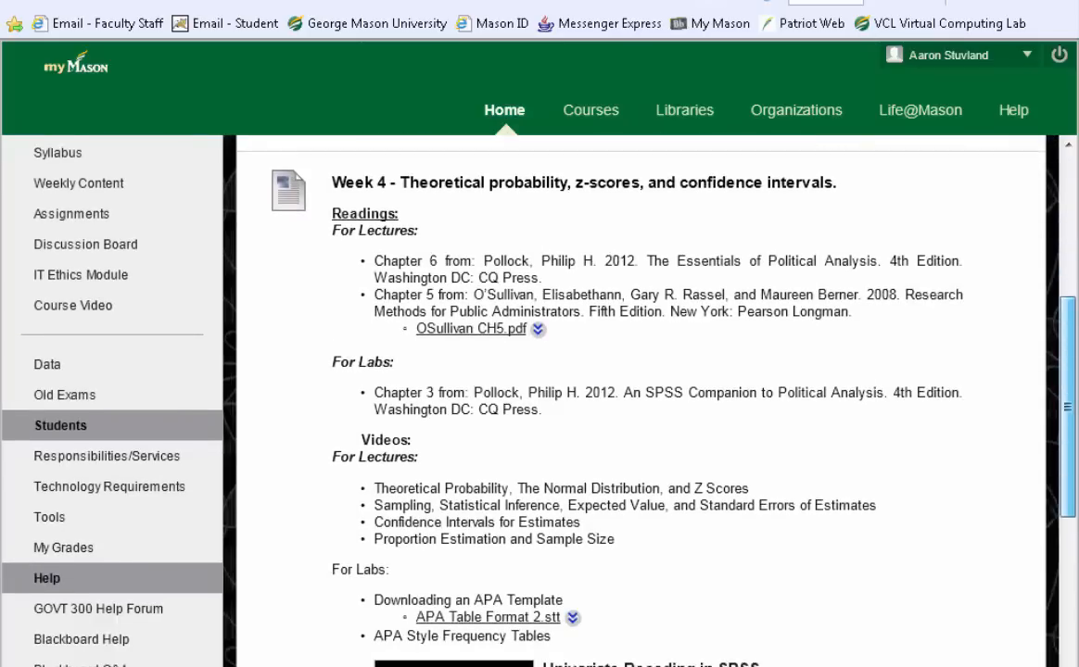
pyautogui.scroll(-3)
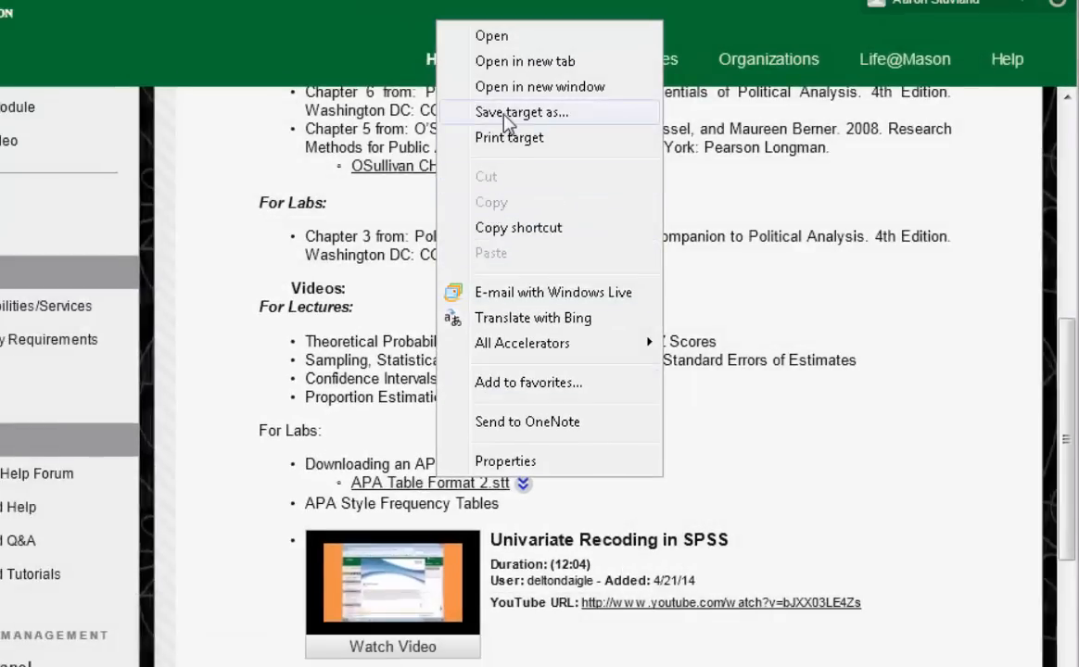
# Step: Save the APA Table Format 2 template via Save target as onto the E on CATBOX drive
pyautogui.click(521, 111)
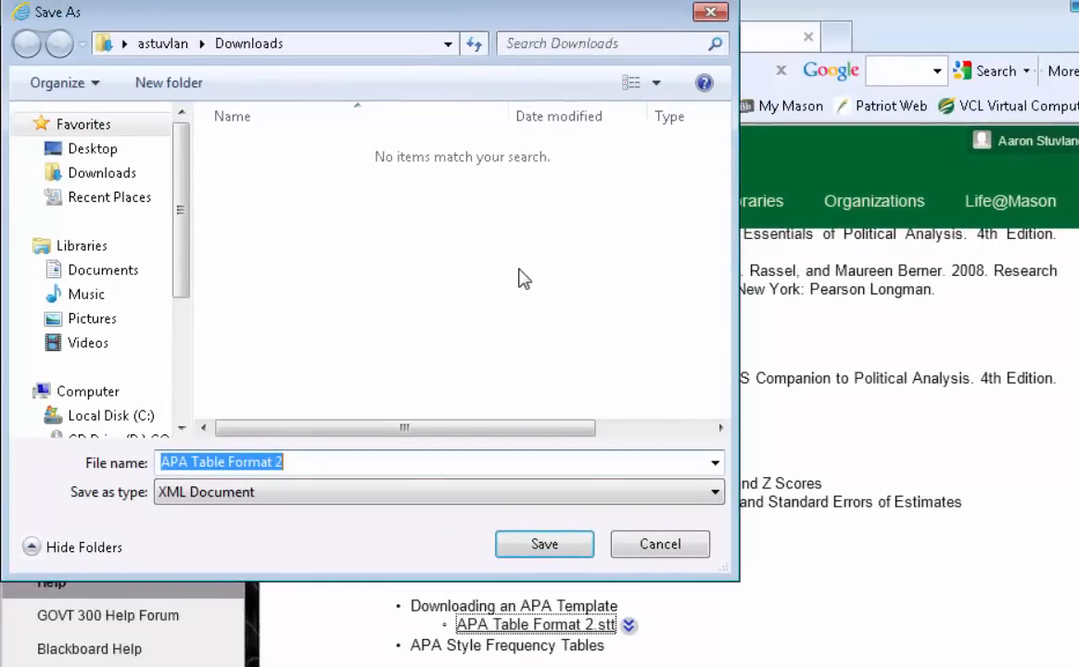
pyautogui.scroll(-3)
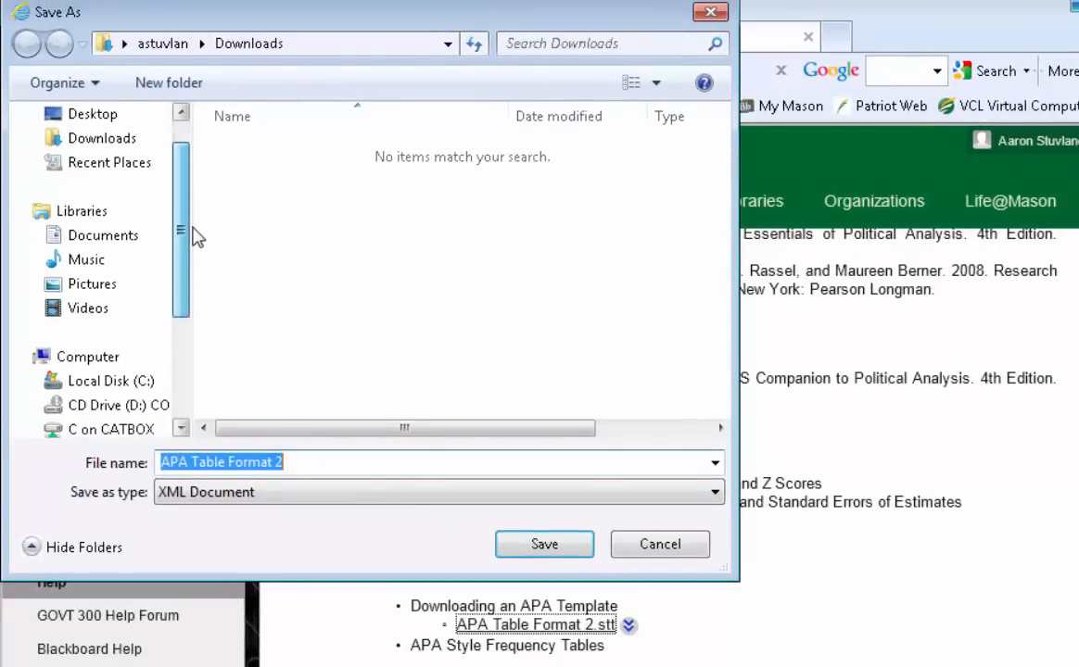
pyautogui.scroll(-3)
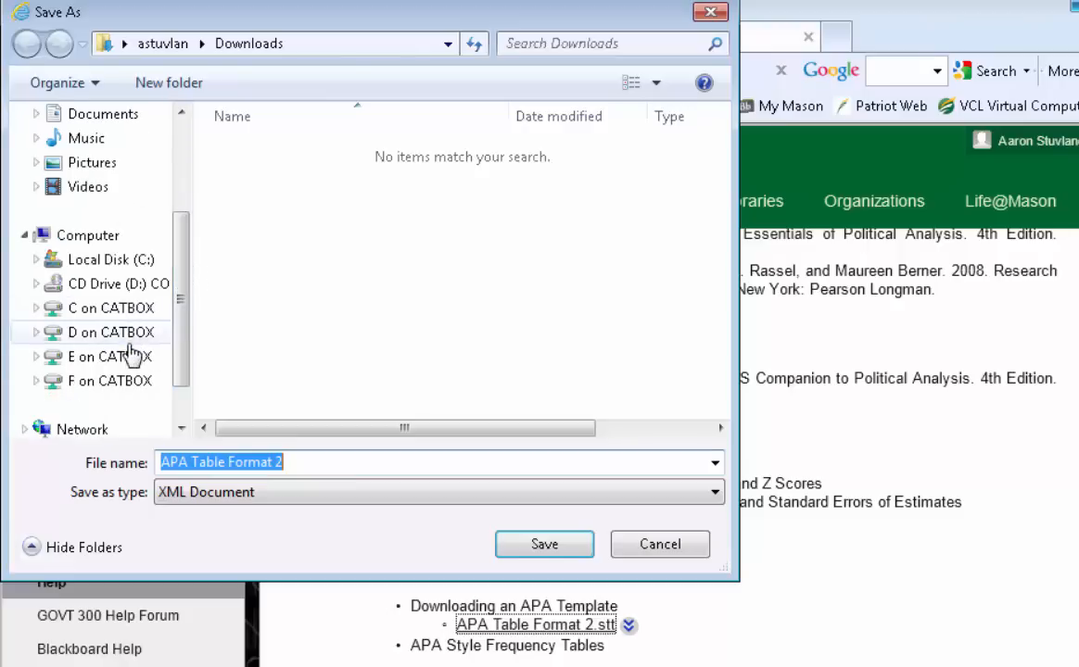
pyautogui.moveTo(110, 356)
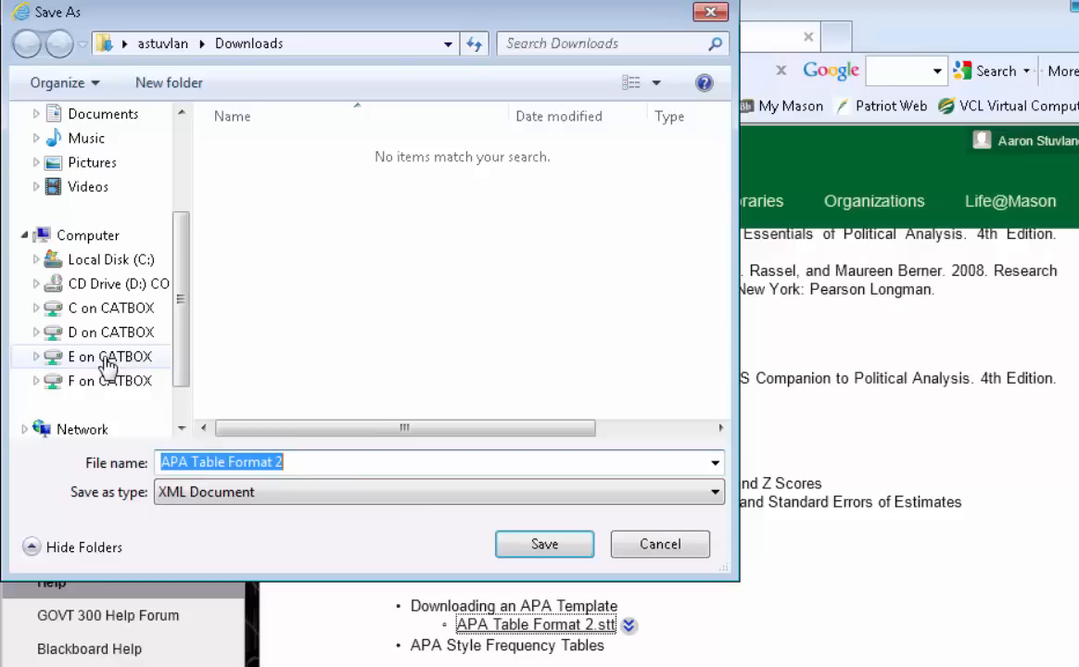
pyautogui.click(107, 356)
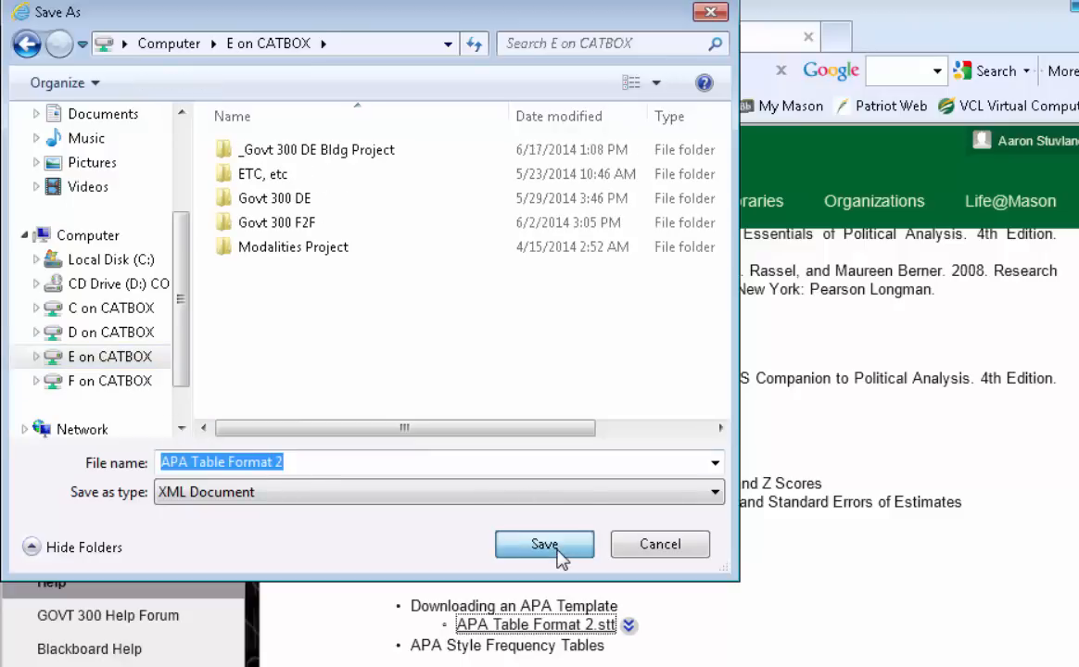
pyautogui.click(545, 545)
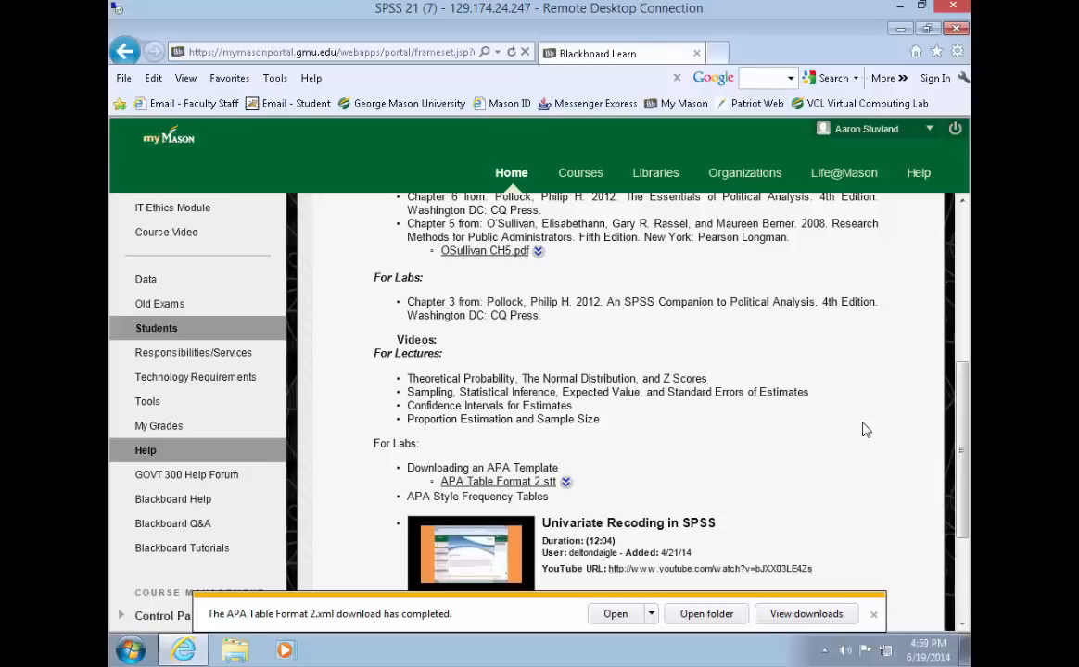
pyautogui.moveTo(796, 419)
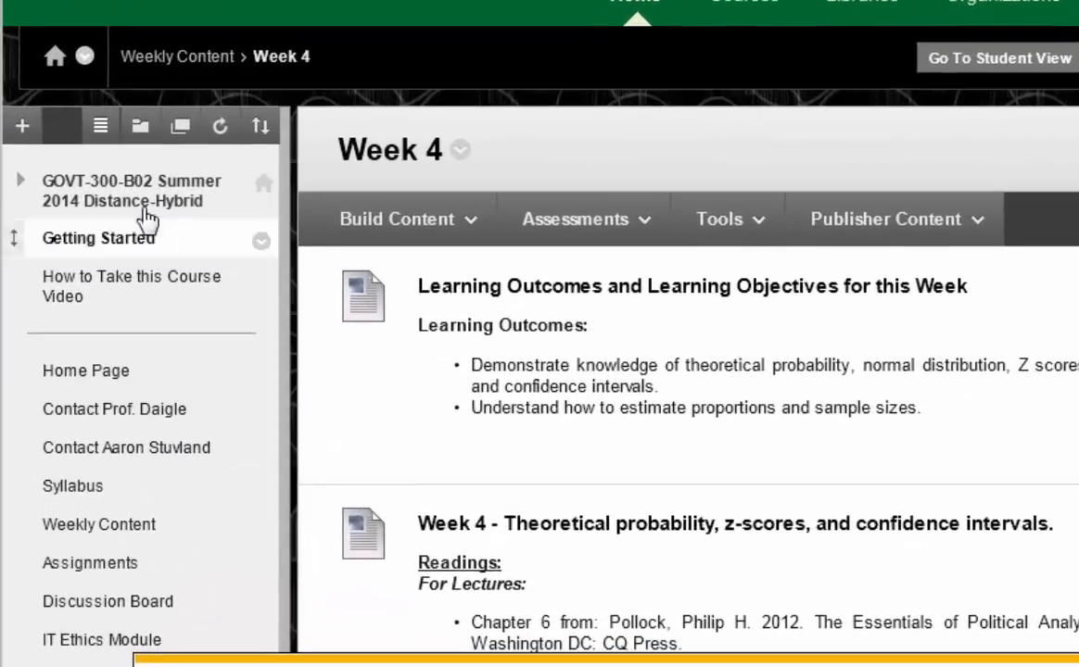
# Step: From the course's Data page, download NES2008.sav and open it directly in SPSS
pyautogui.scroll(-3)
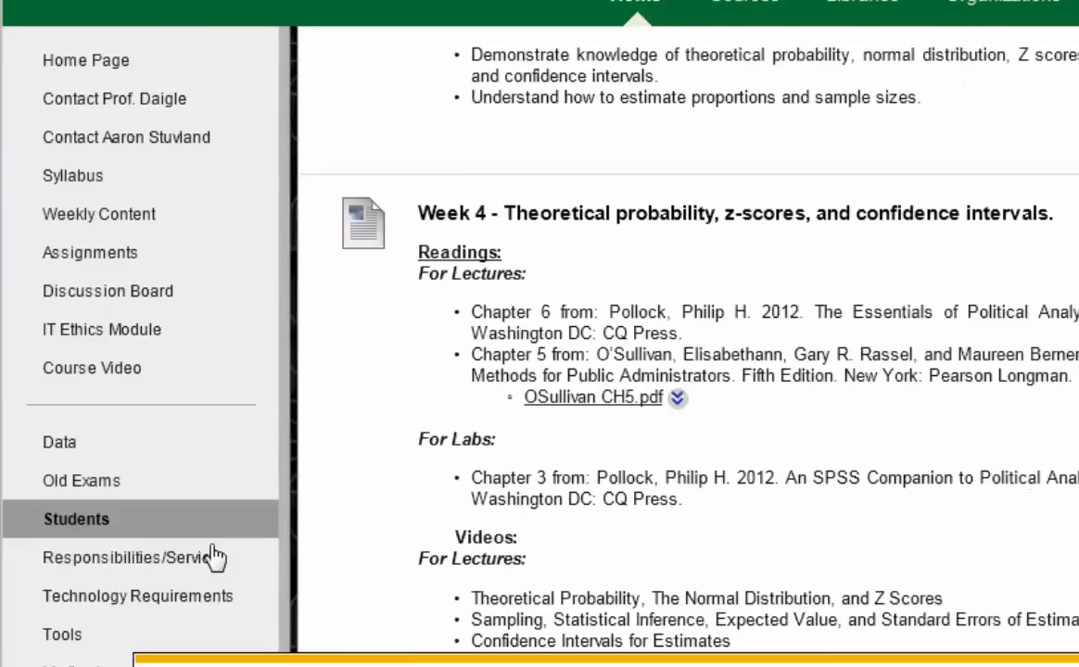
pyautogui.moveTo(59, 441)
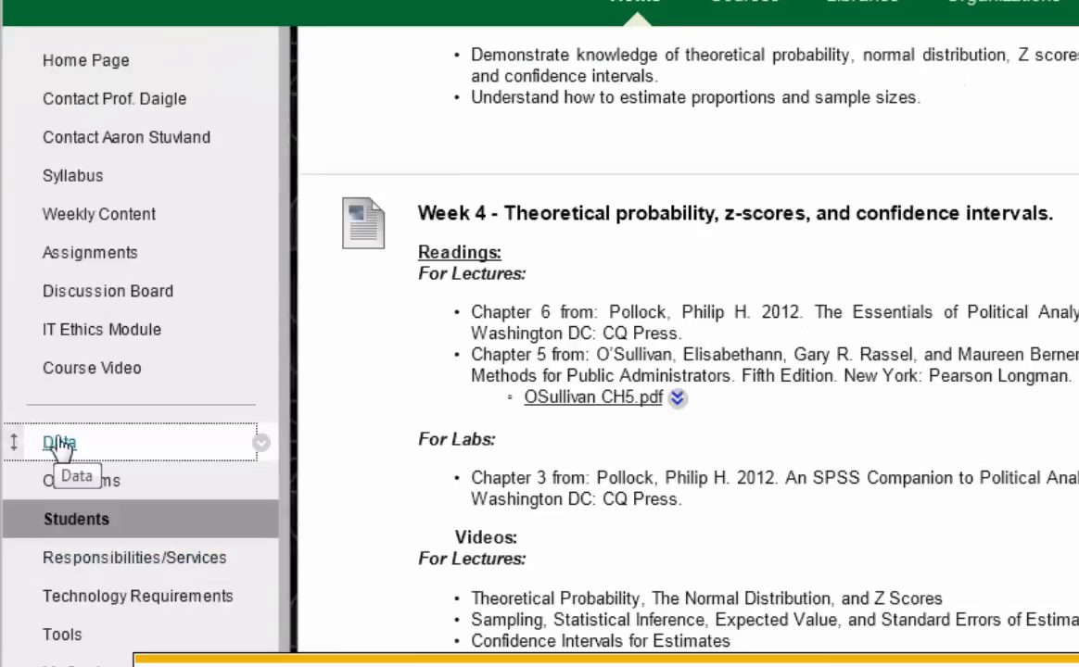
pyautogui.click(59, 441)
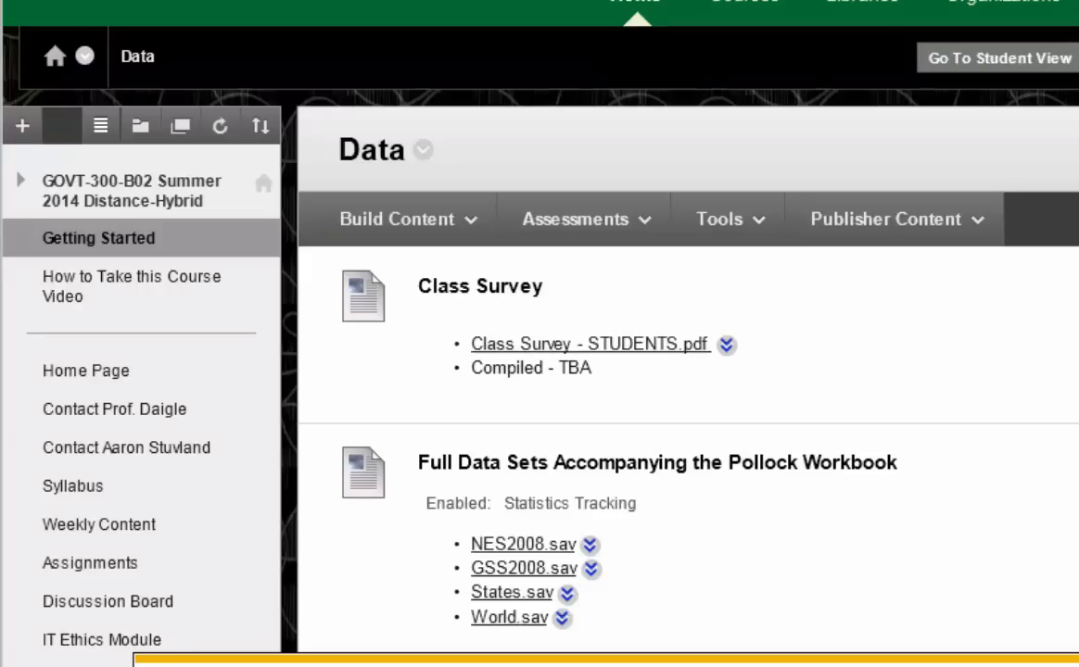
pyautogui.moveTo(529, 556)
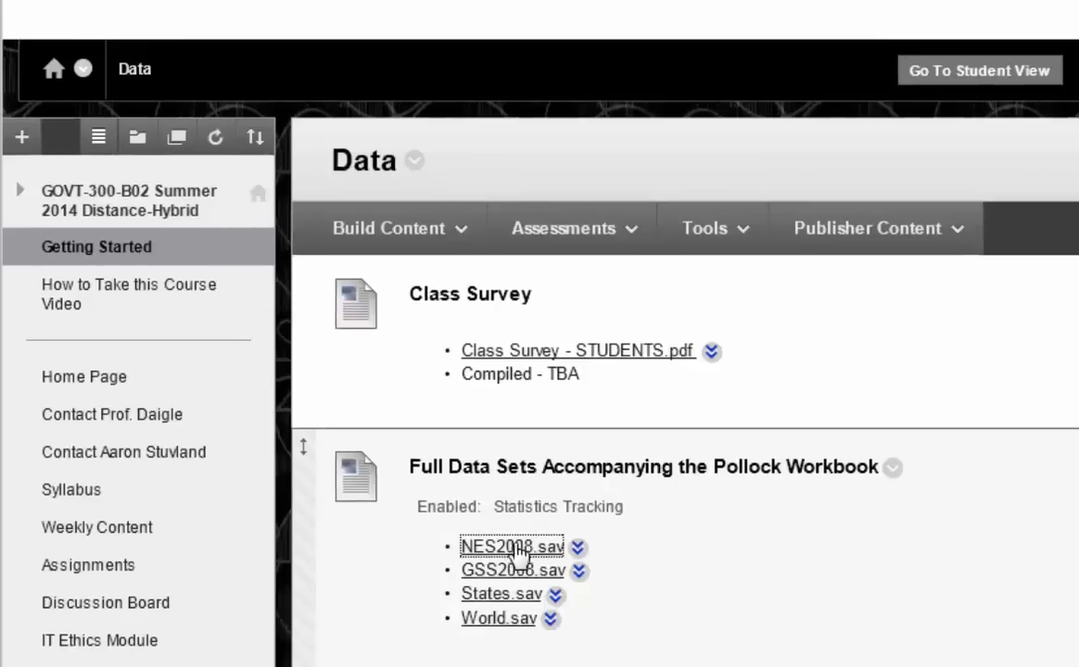
pyautogui.click(512, 545)
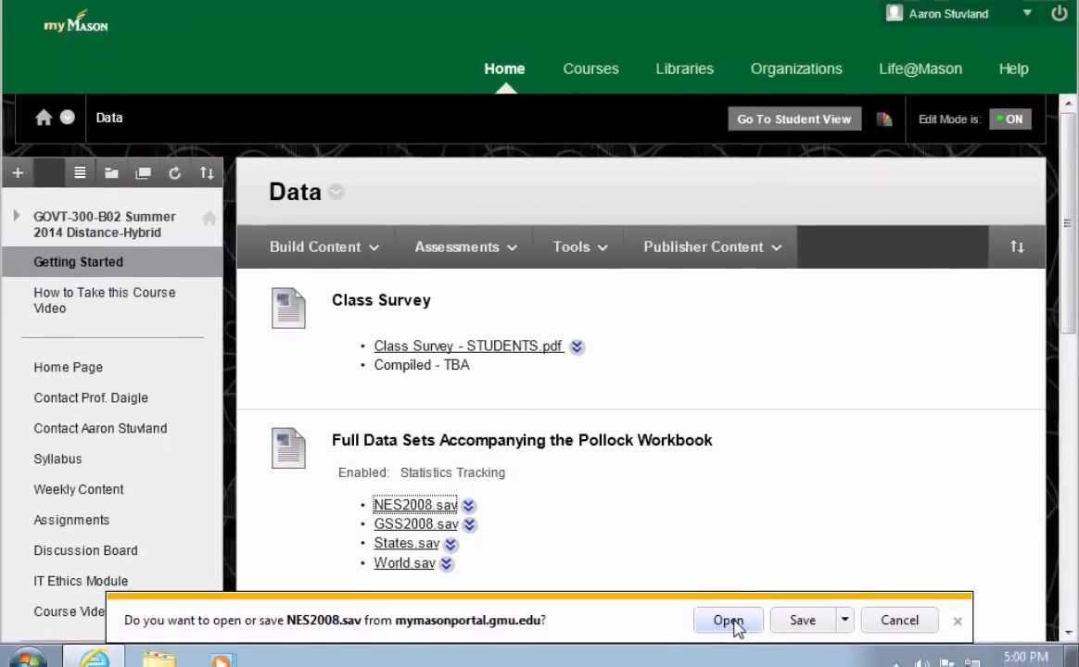
pyautogui.click(727, 619)
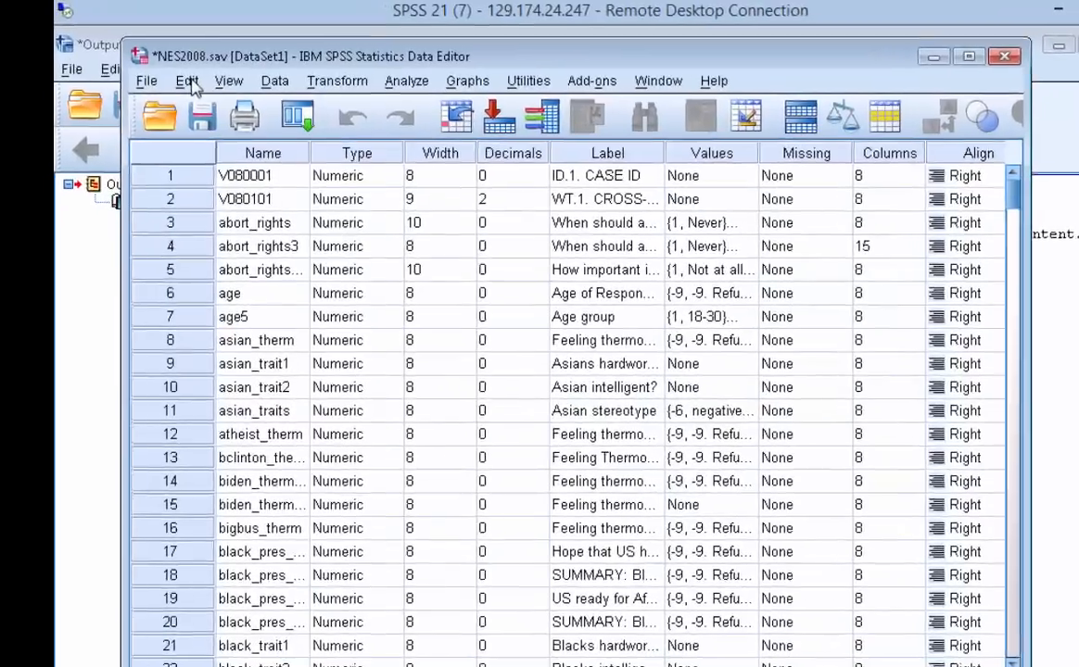
# Step: In Edit > Options, go to Pivot Tables and browse for a TableLook file
pyautogui.click(185, 81)
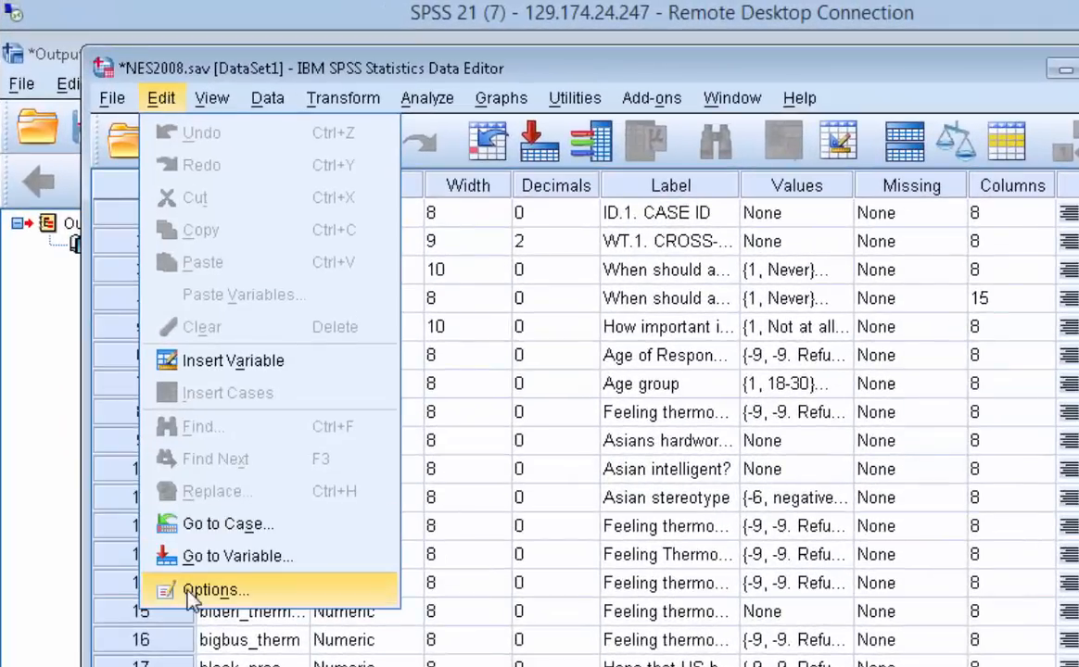
pyautogui.click(215, 589)
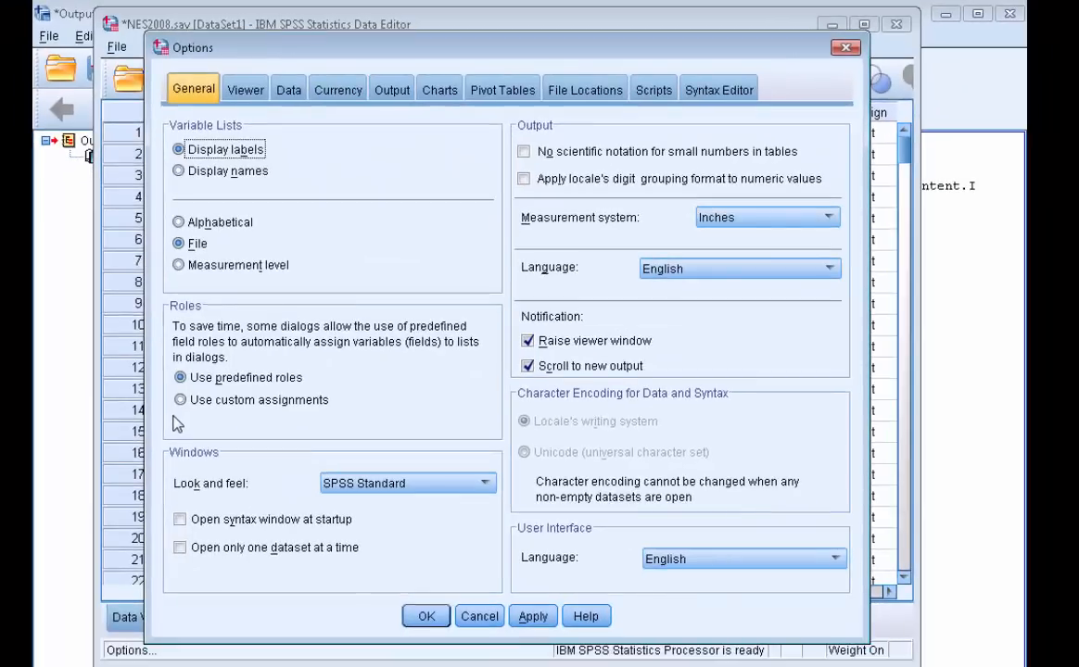
pyautogui.moveTo(337, 89)
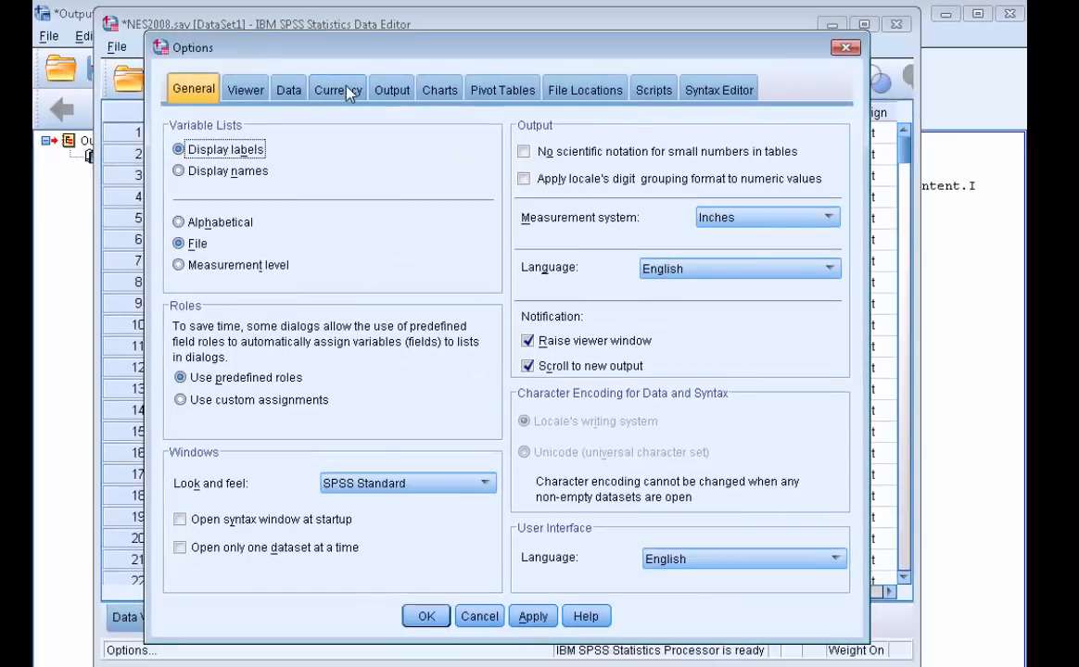
pyautogui.moveTo(586, 97)
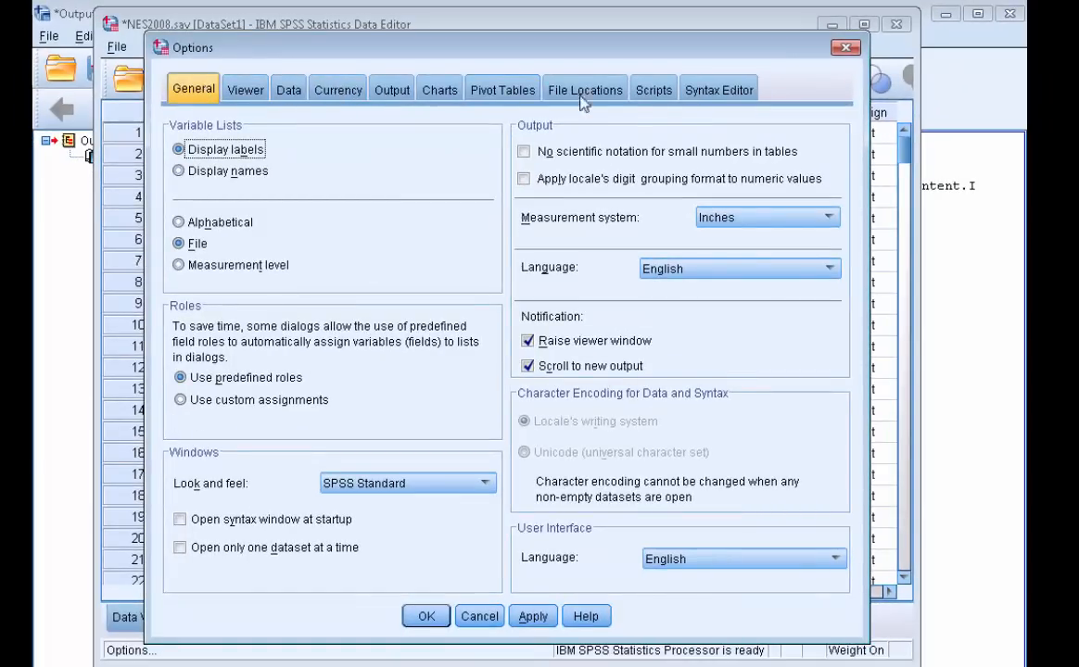
pyautogui.moveTo(502, 89)
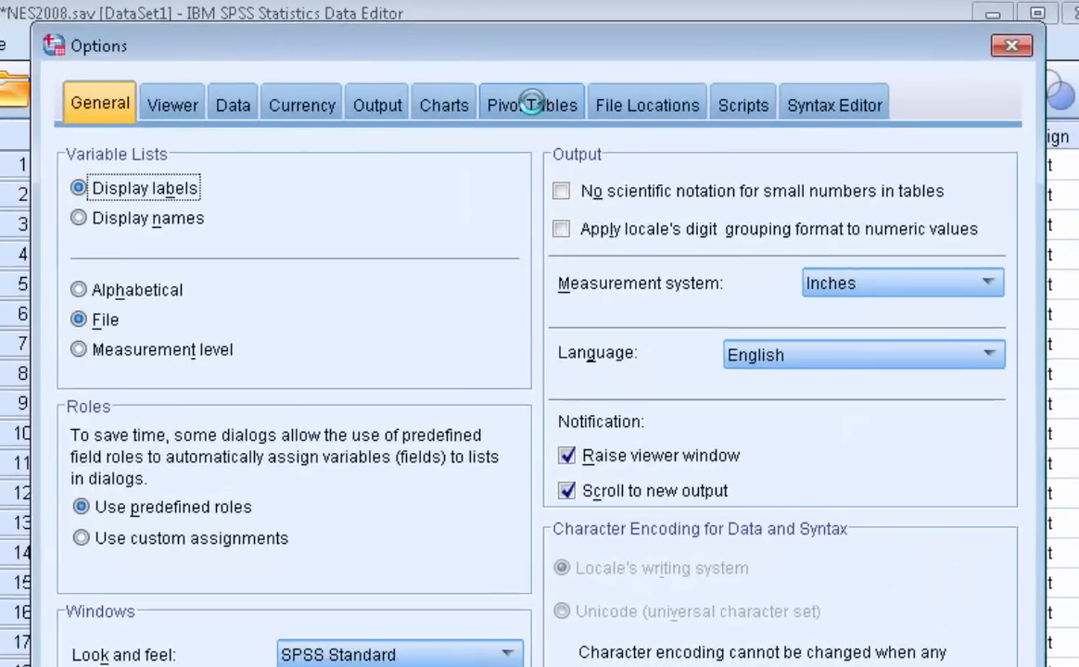
pyautogui.click(530, 103)
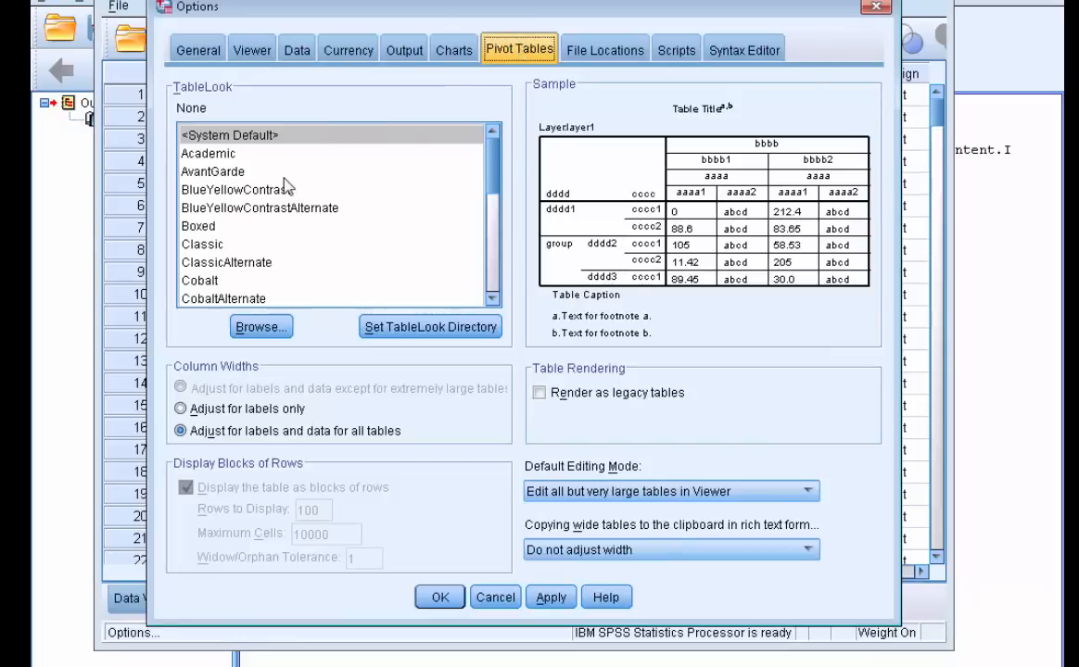
pyautogui.moveTo(287, 170)
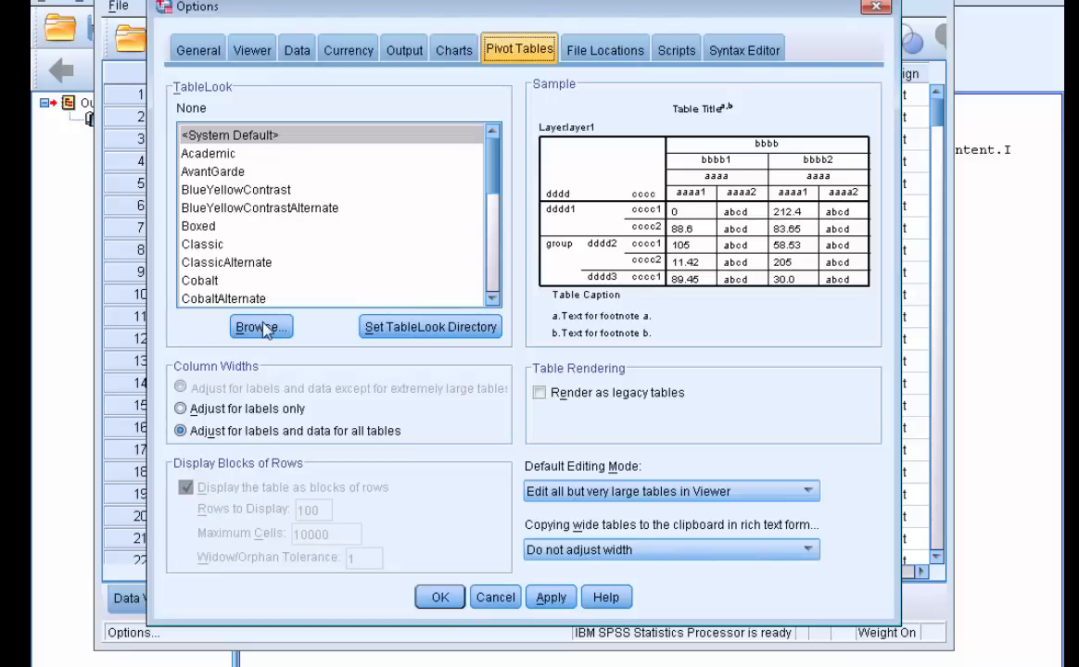
pyautogui.click(259, 326)
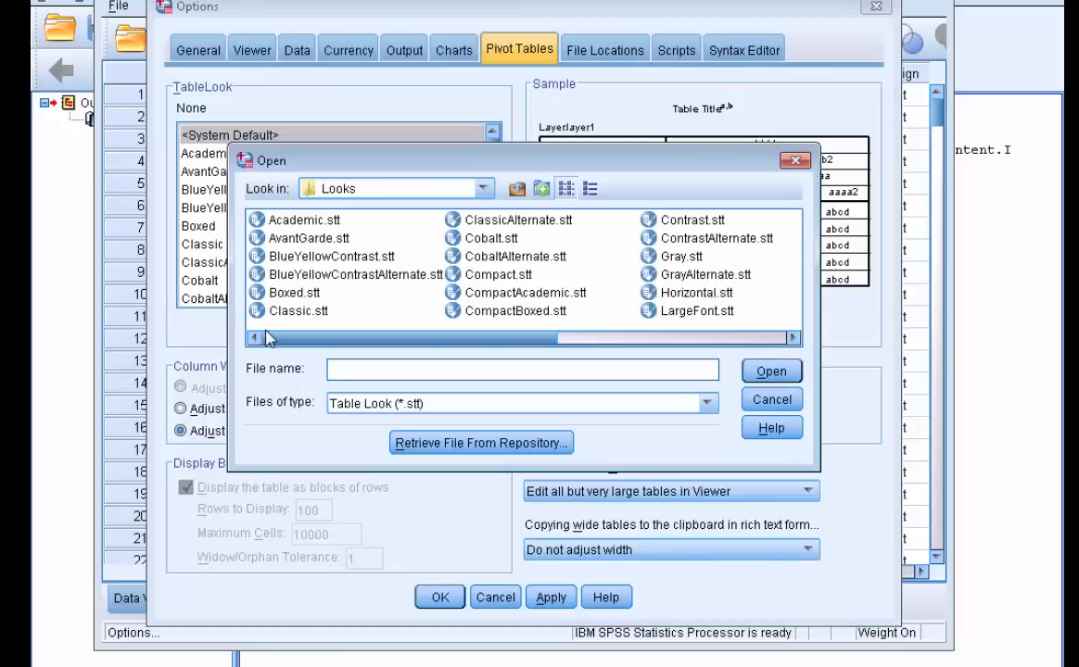
# Step: Load APA Table Format 2.xml from E on CATBOX (All Files) as the TableLook, apply and confirm
pyautogui.click(482, 189)
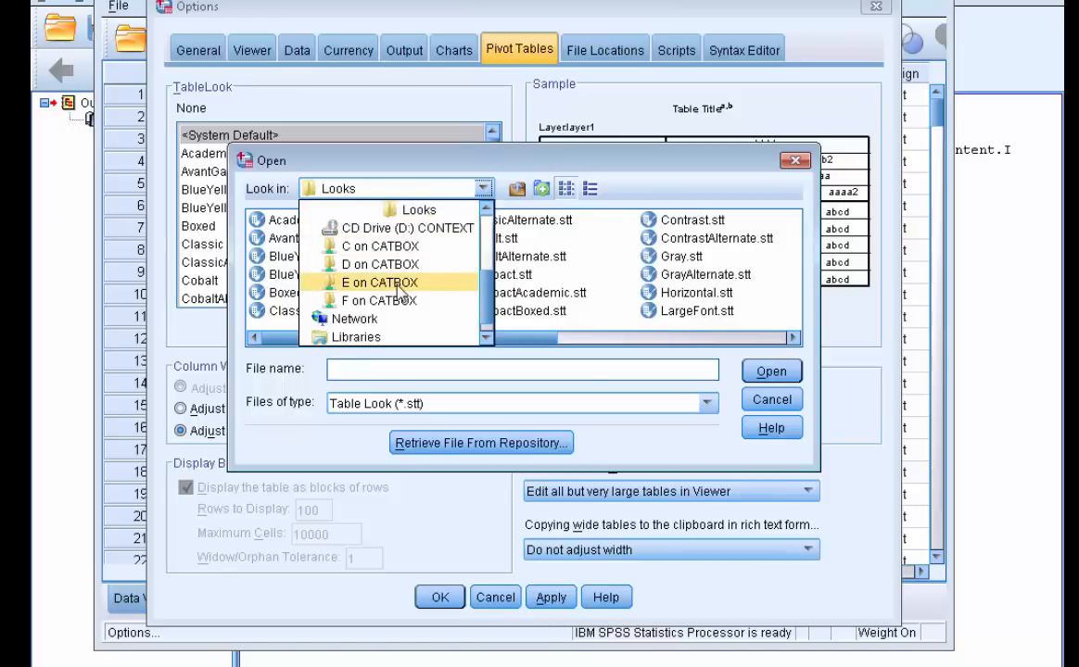
pyautogui.click(378, 282)
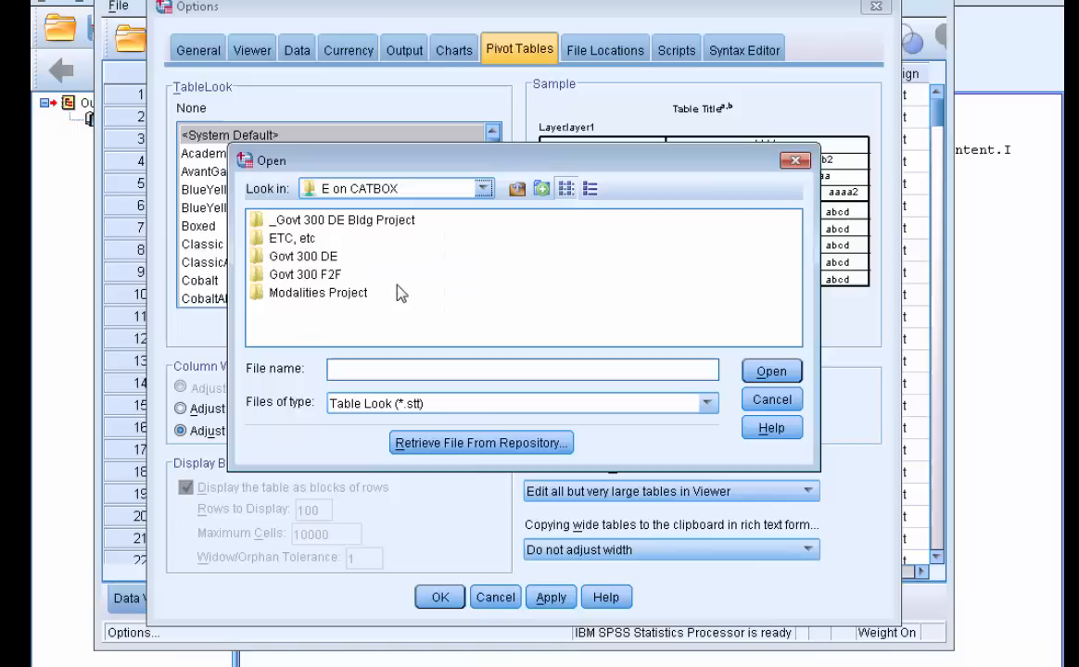
pyautogui.moveTo(592, 402)
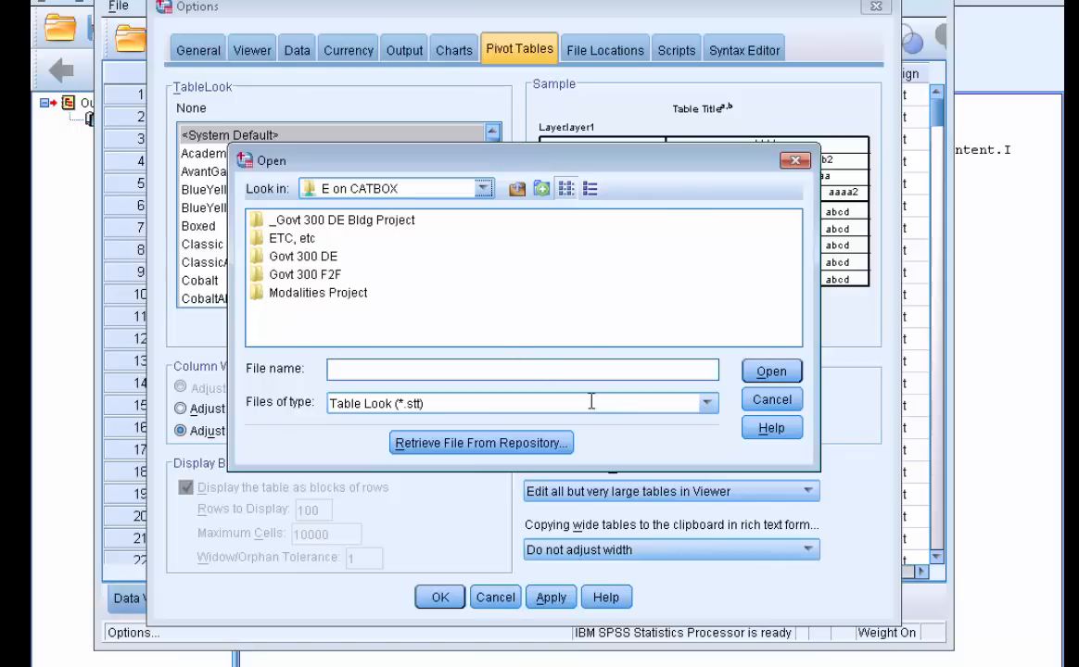
pyautogui.click(704, 403)
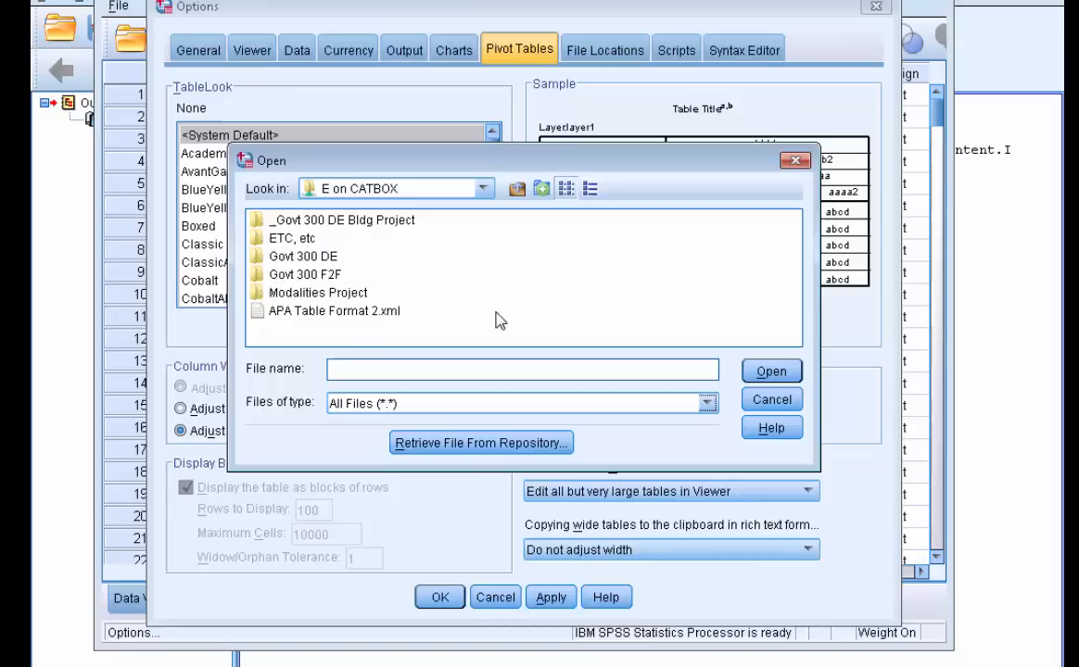
pyautogui.moveTo(333, 319)
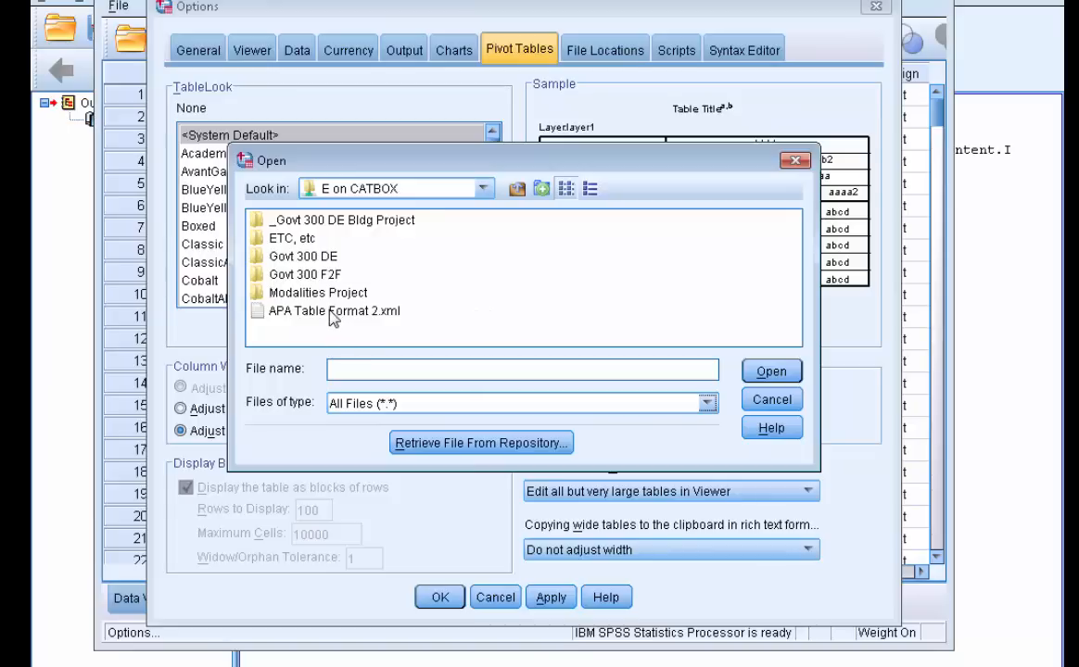
pyautogui.click(333, 311)
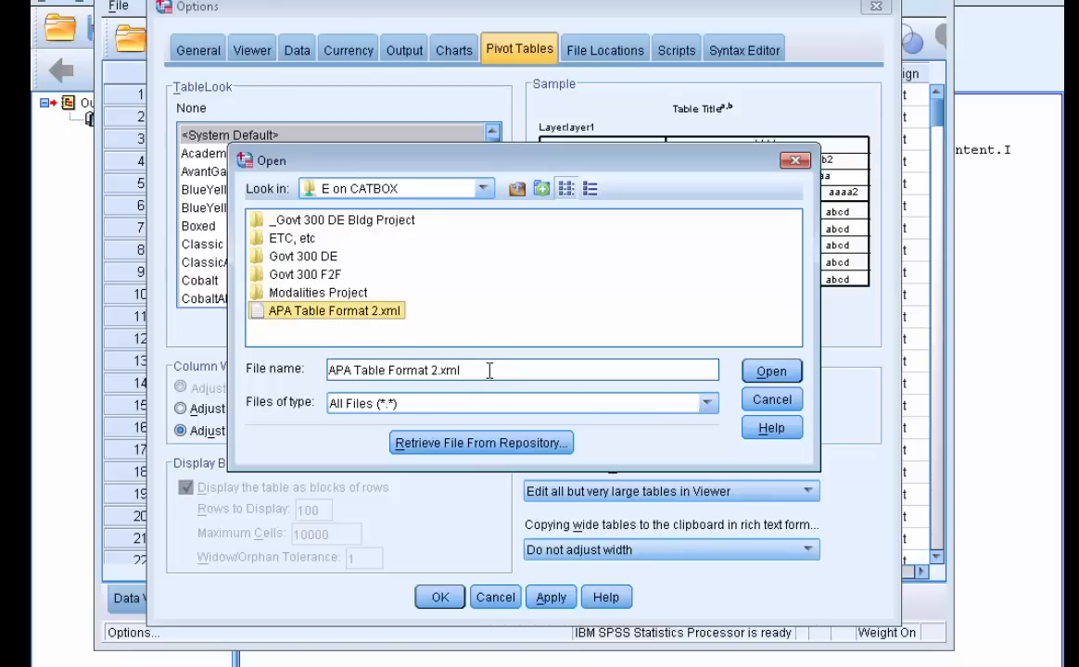
pyautogui.moveTo(772, 370)
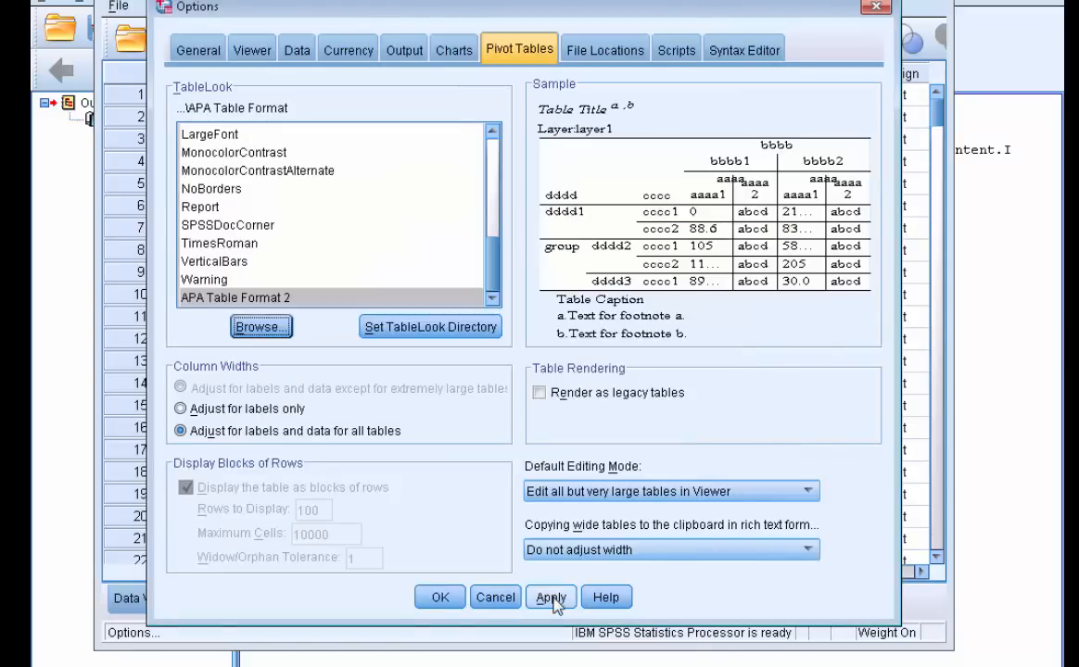
pyautogui.click(550, 597)
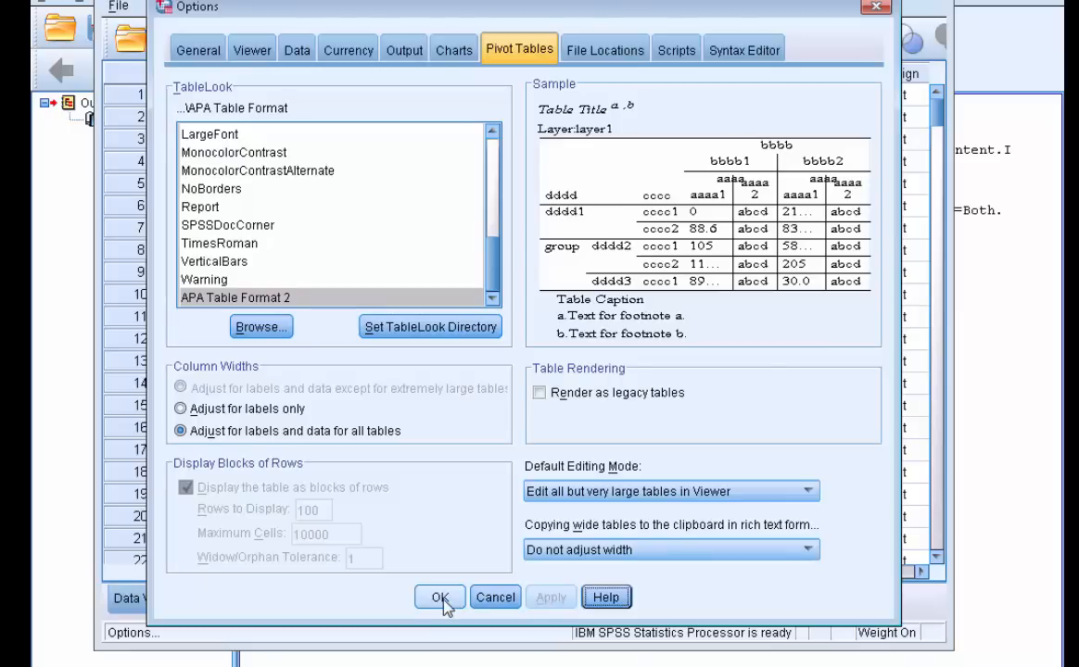
pyautogui.click(439, 597)
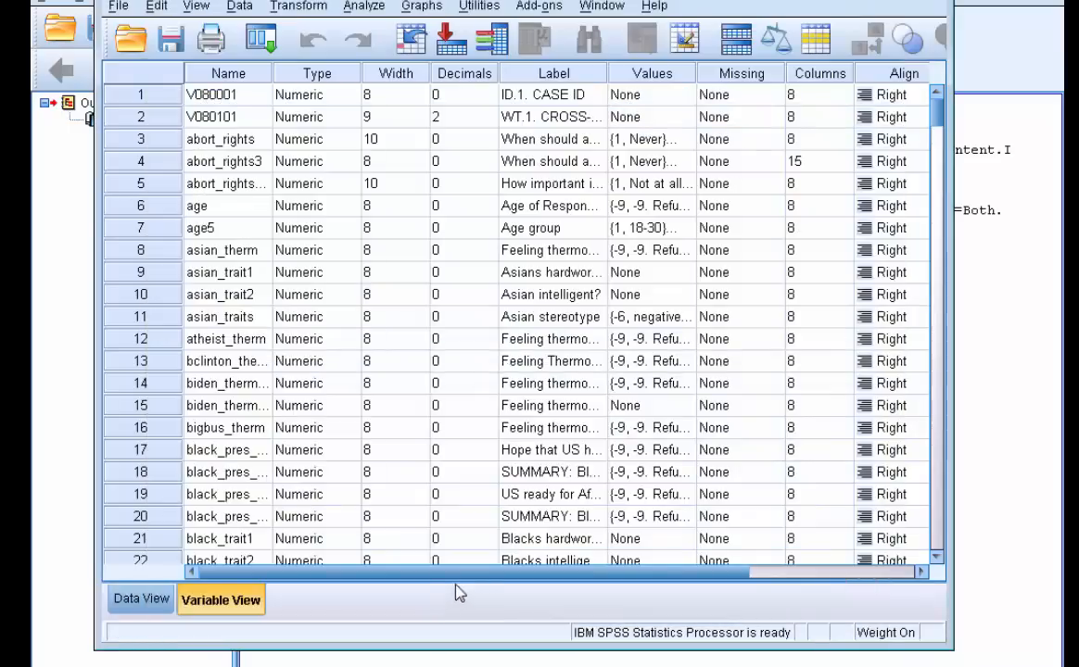
pyautogui.moveTo(523, 493)
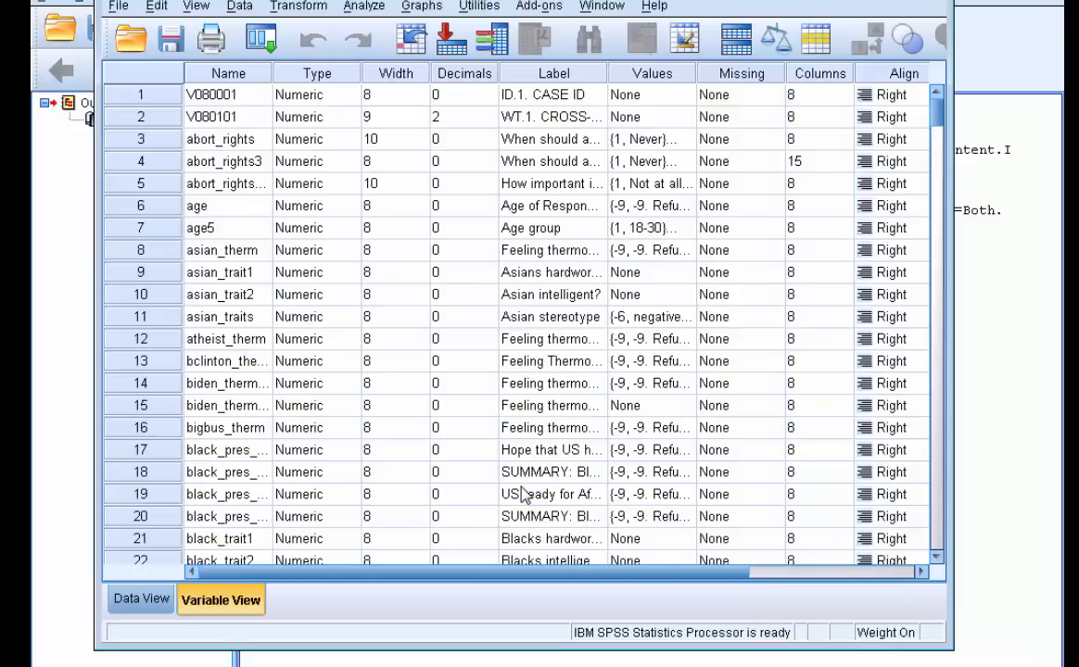
# Step: Start Analyze > Descriptive Statistics > Frequencies and display variable names in the list
pyautogui.click(364, 7)
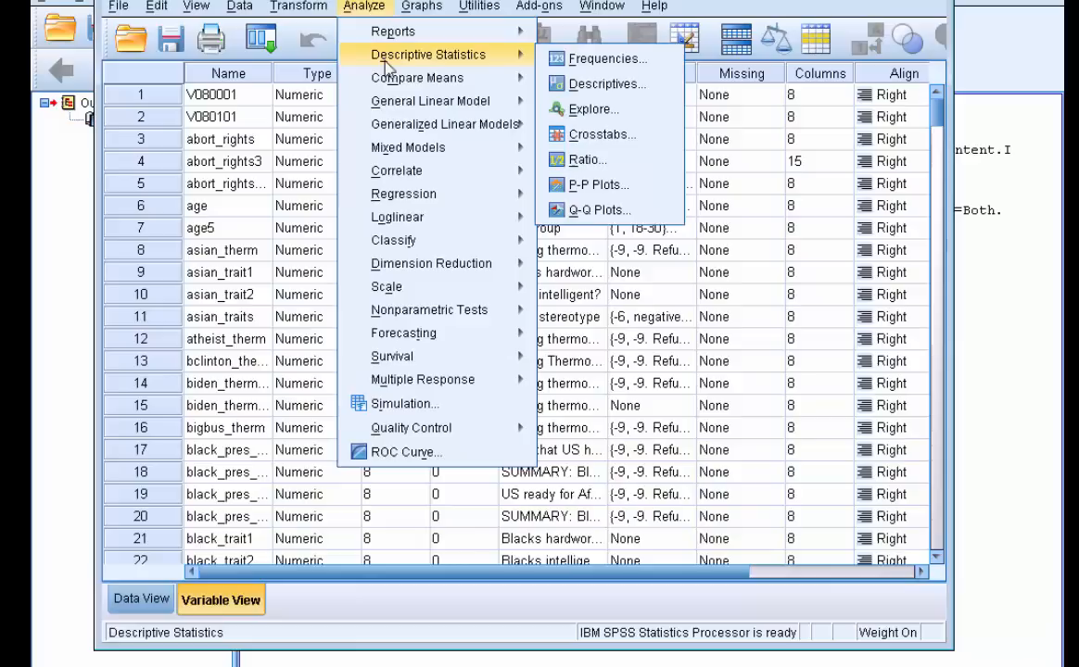
pyautogui.click(608, 58)
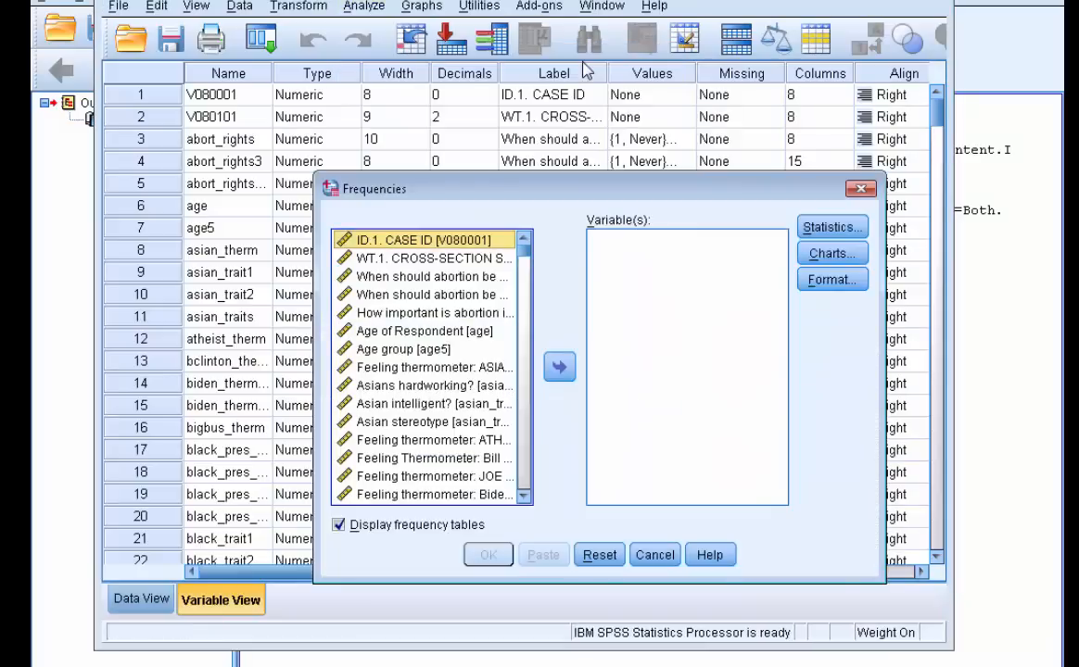
pyautogui.rightClick(430, 348)
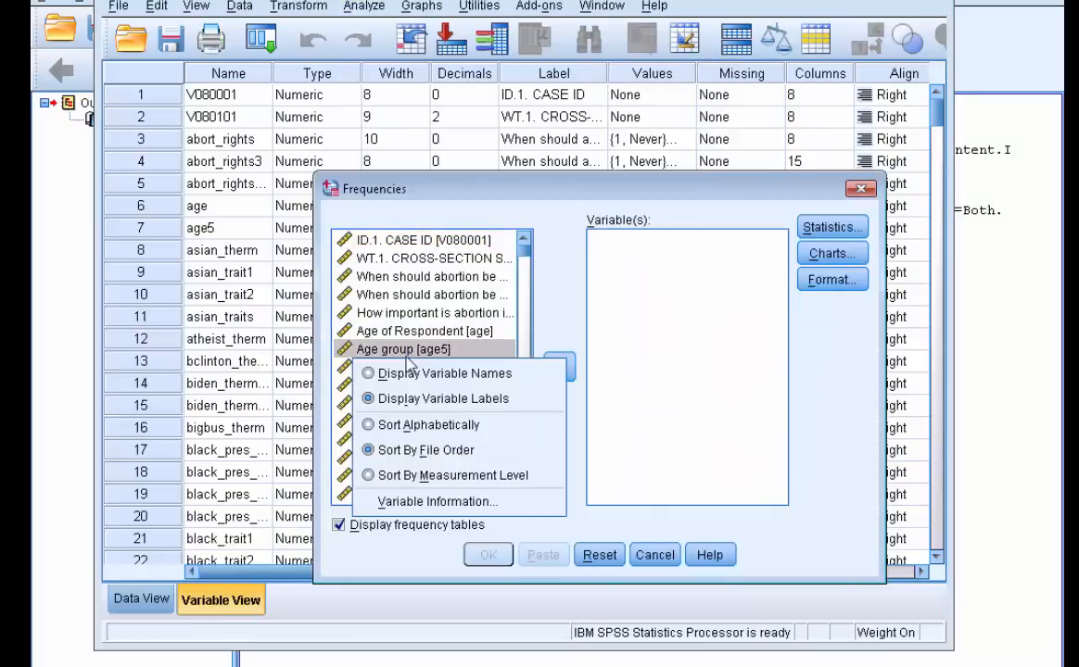
pyautogui.click(445, 372)
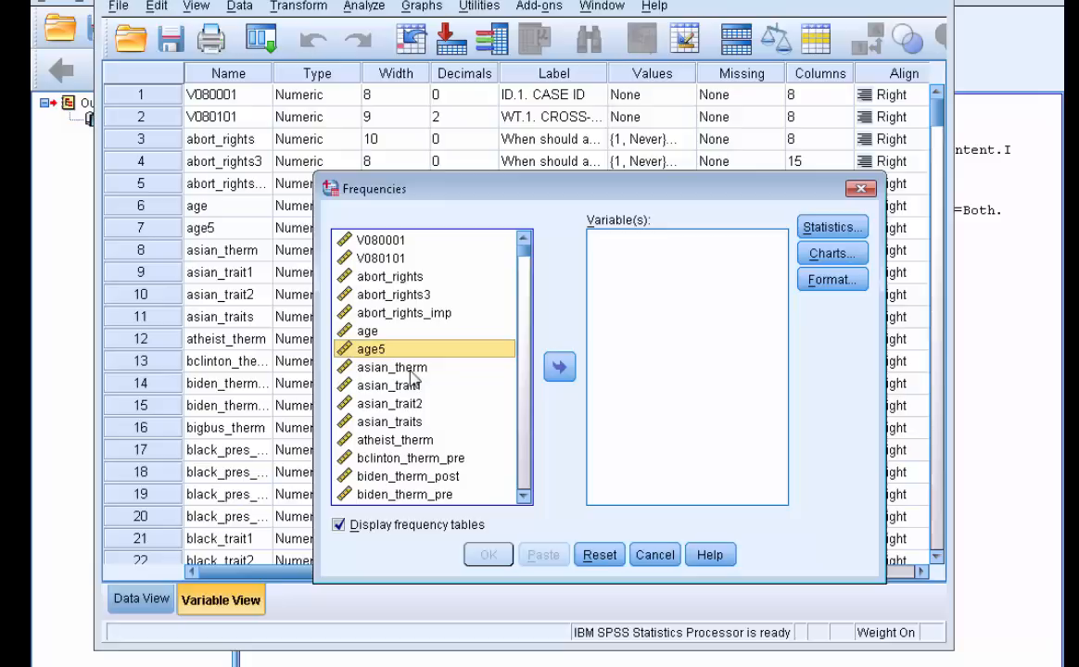
# Step: Move educ_r3 into Variable(s) and run the frequencies analysis
pyautogui.scroll(-3)
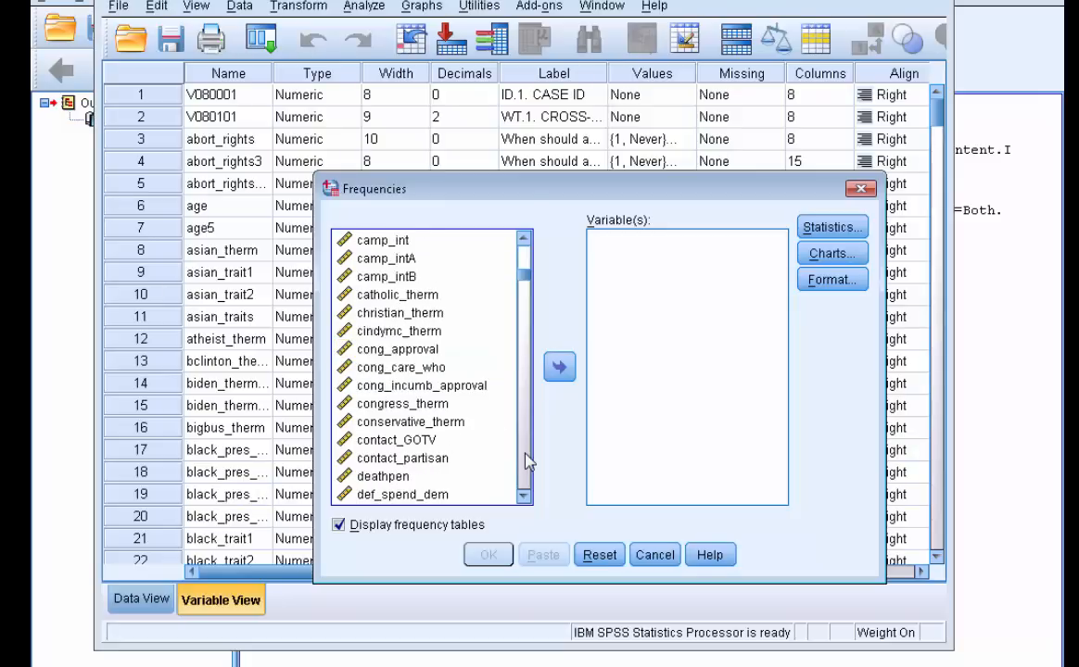
pyautogui.scroll(-3)
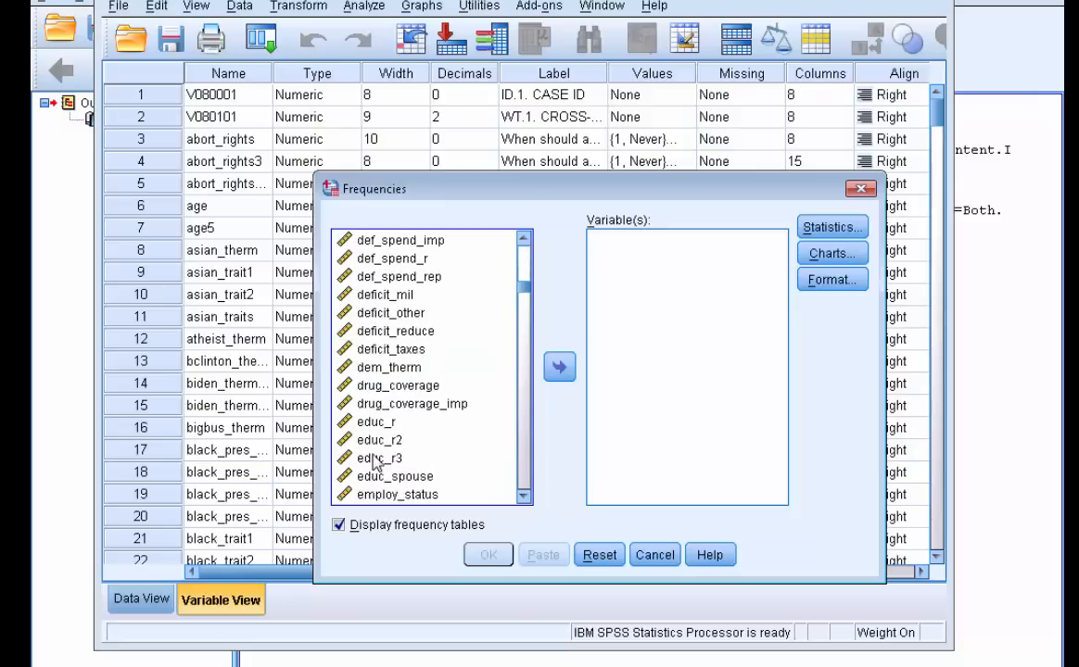
pyautogui.click(560, 367)
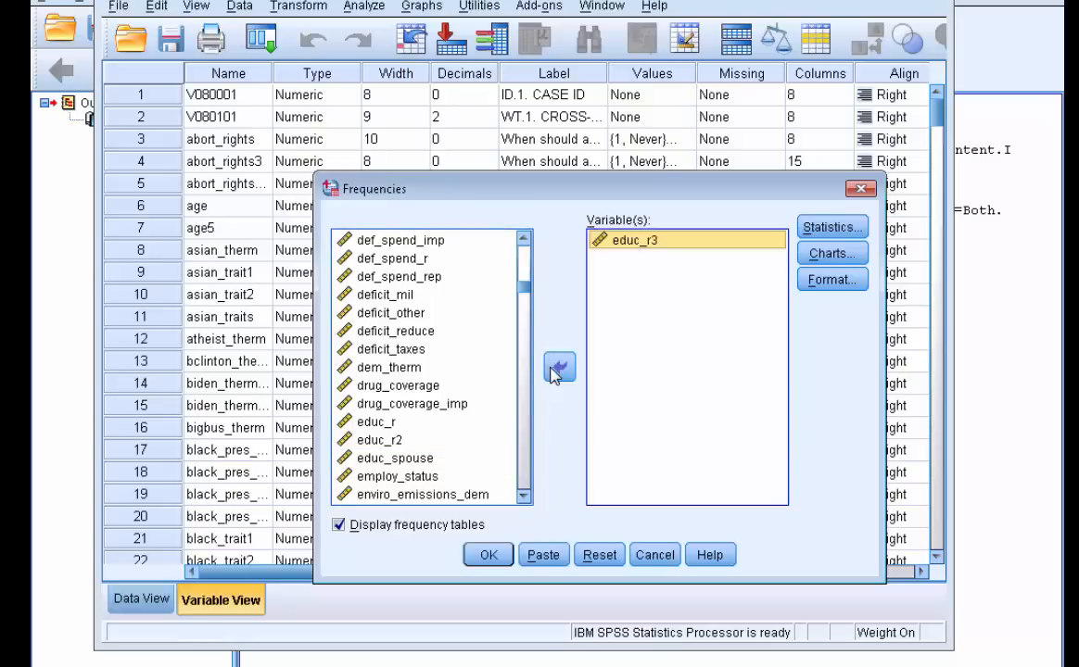
pyautogui.moveTo(645, 343)
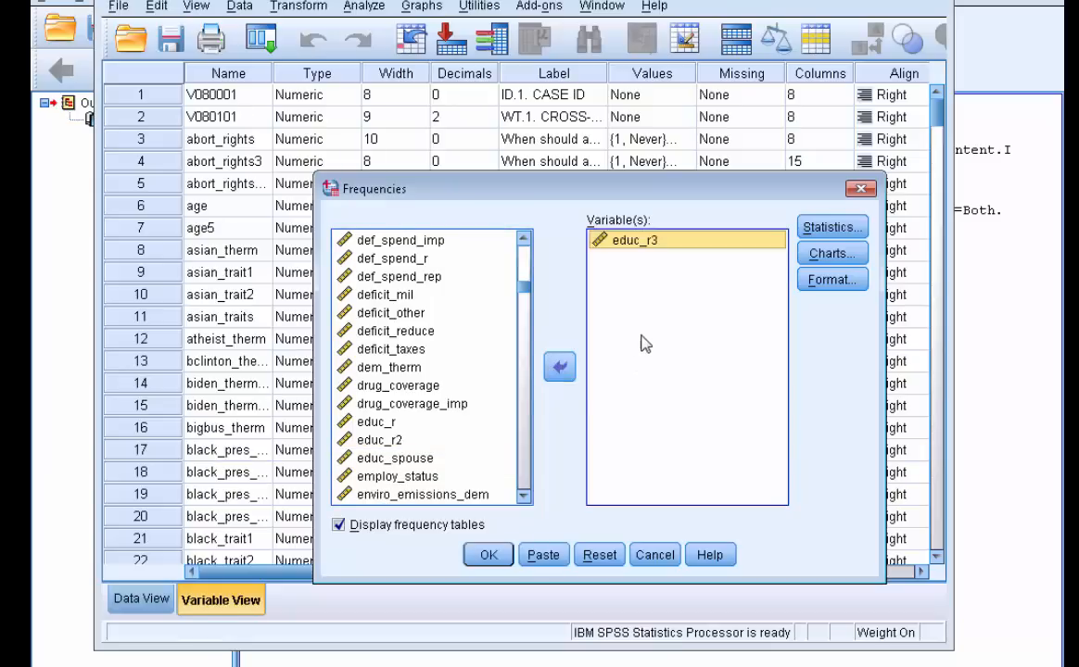
pyautogui.click(490, 555)
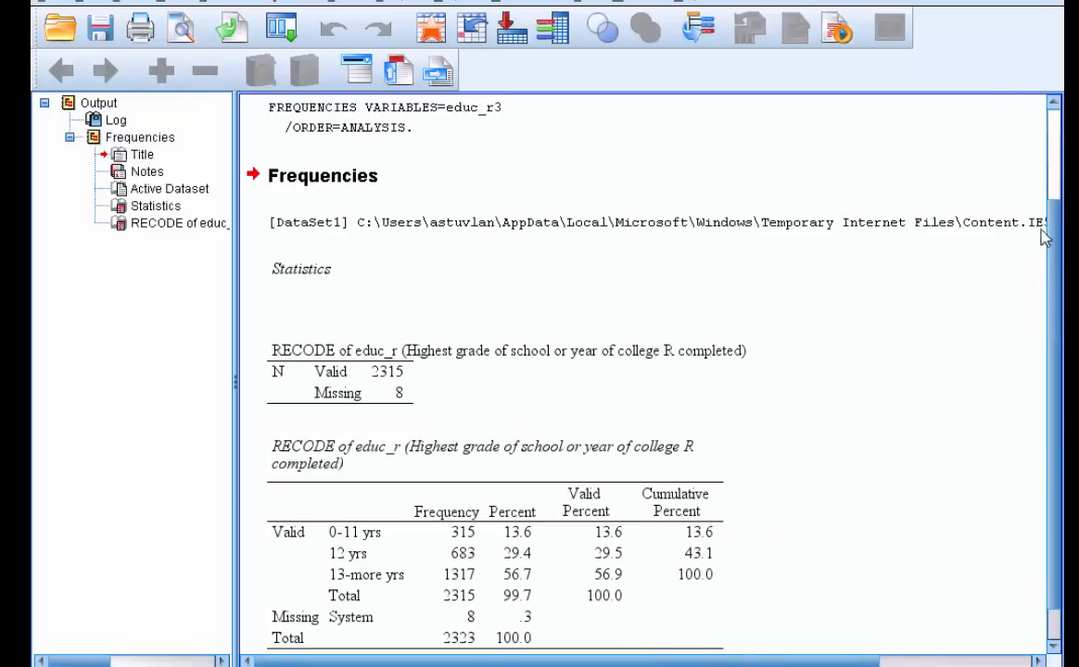
pyautogui.scroll(-3)
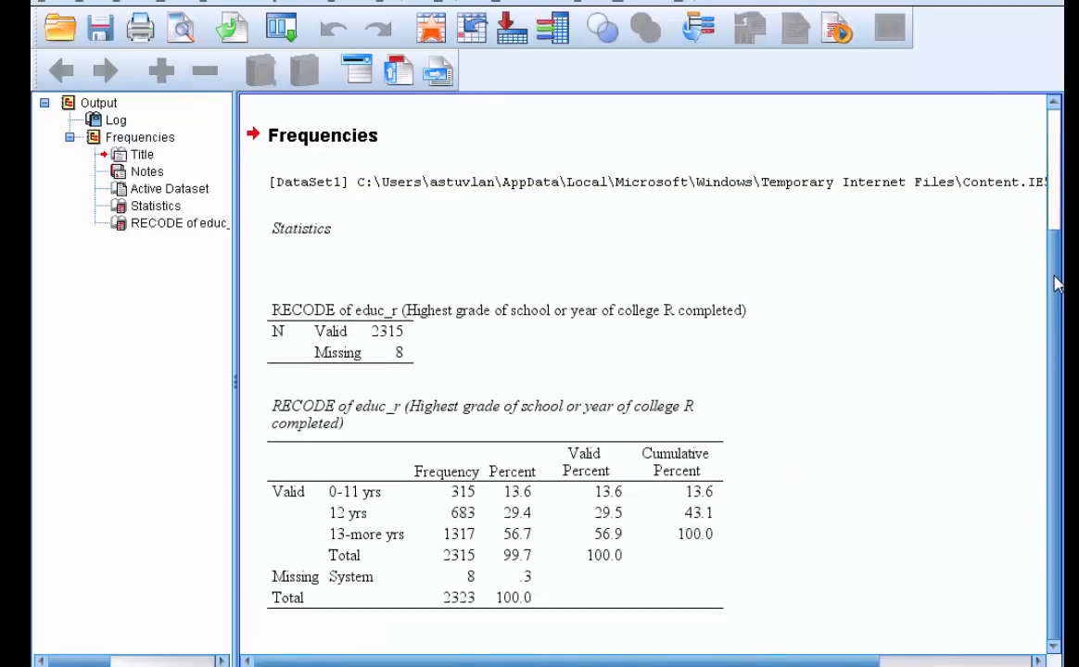
pyautogui.moveTo(819, 545)
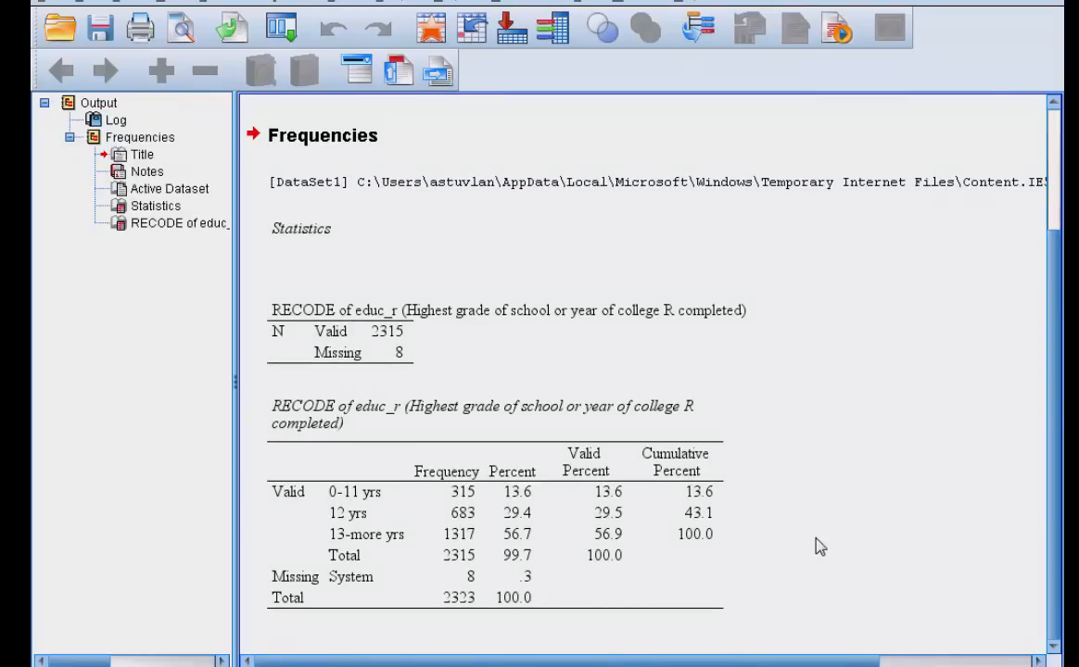